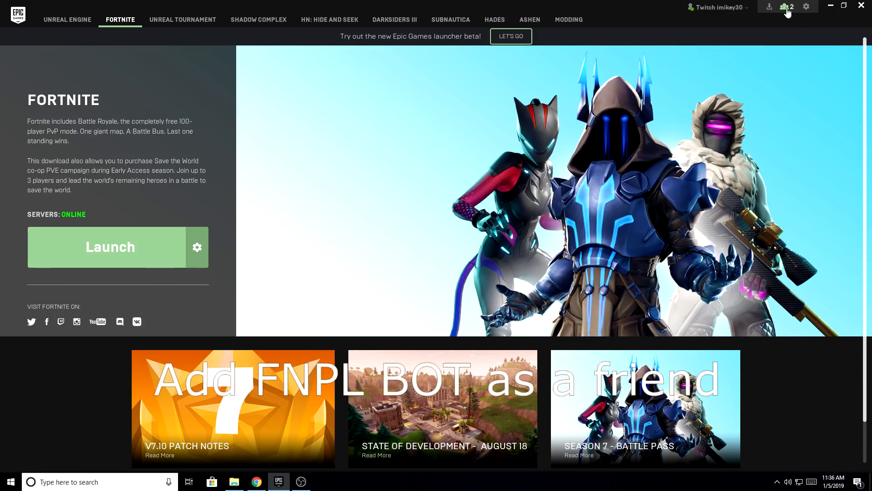
Step: Show the friends list and start adding a new friend
click(787, 7)
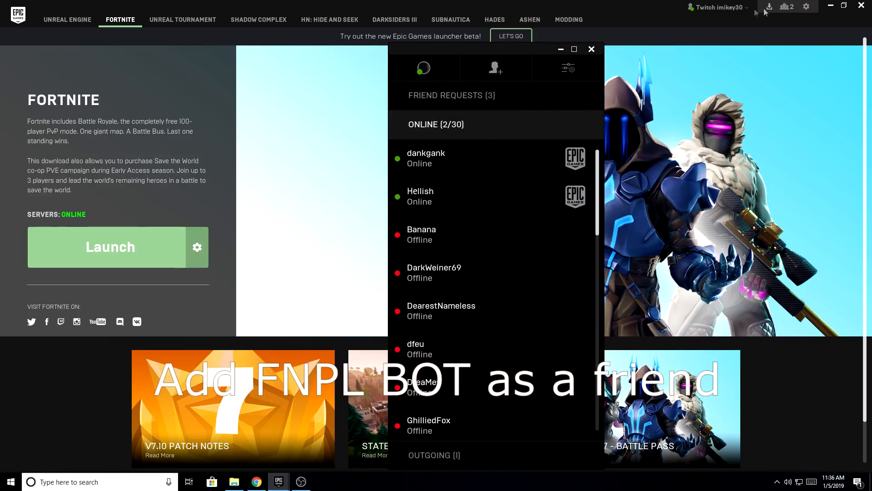
click(494, 68)
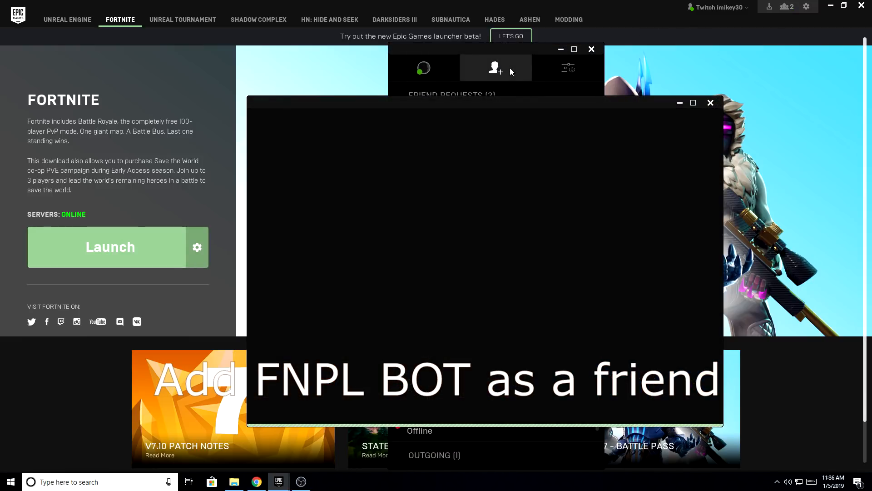
Step: Send a friend request to FNPL Bot and start a chat with it
click(495, 68)
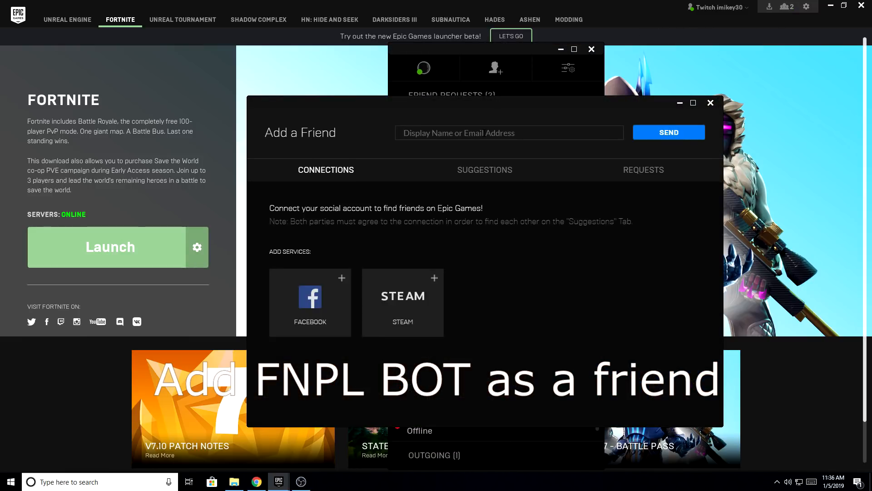
text(FNPL Bot)
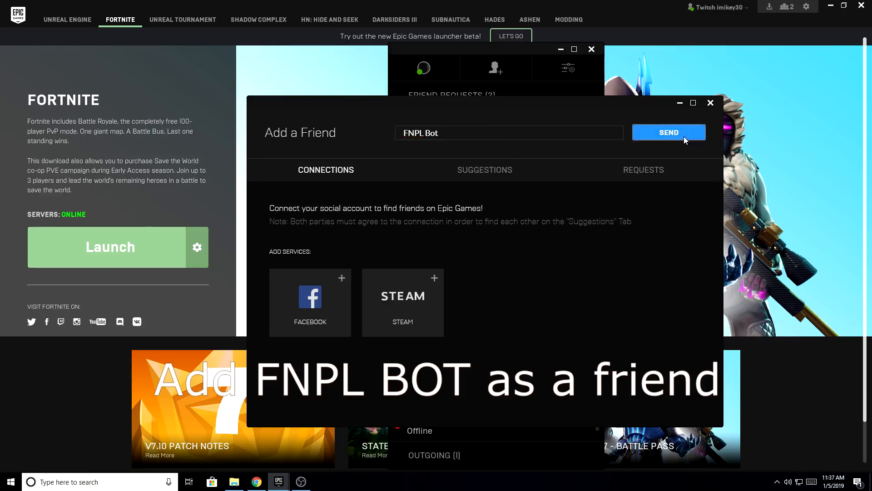
click(668, 133)
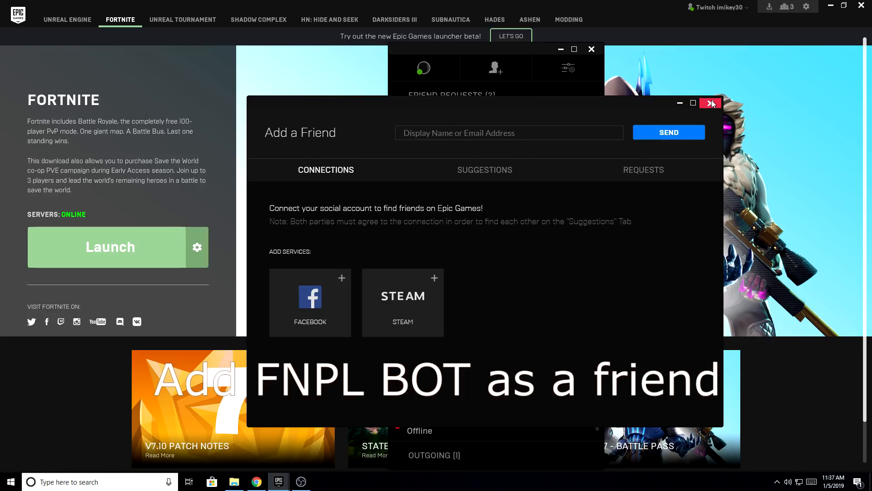
click(710, 103)
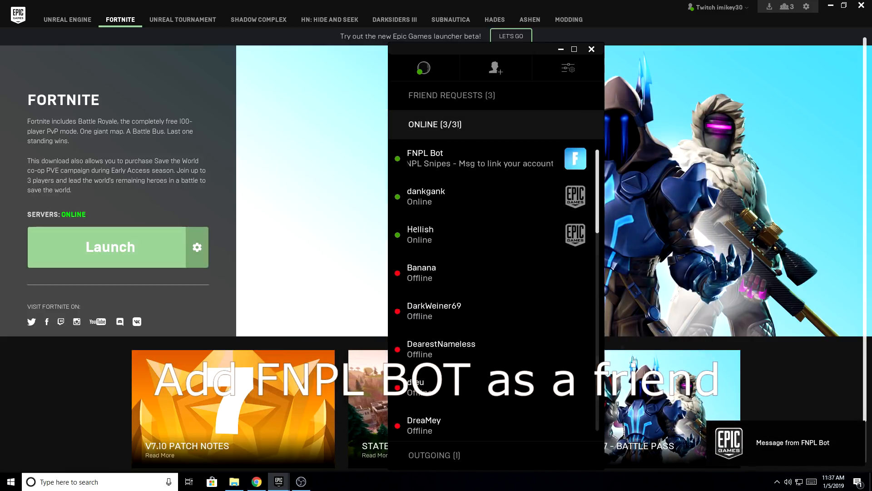
click(473, 158)
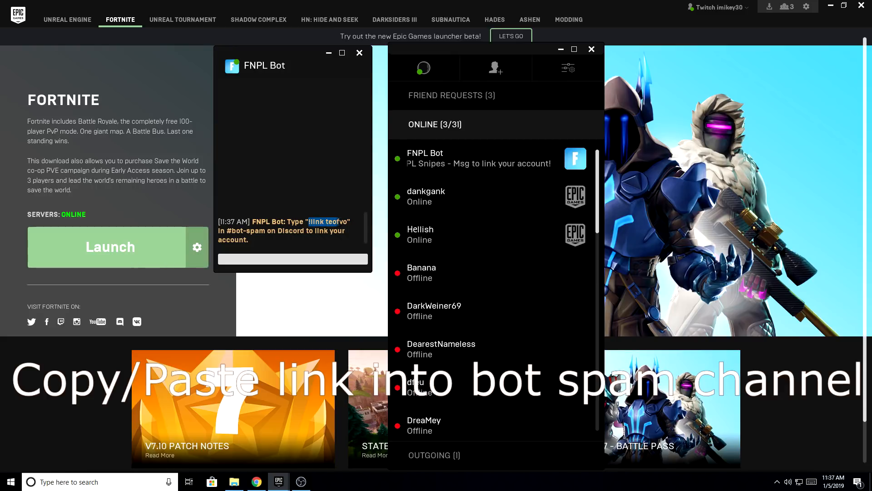
Step: Copy the !link command text from FNPL Bot's chat message
right_click(317, 222)
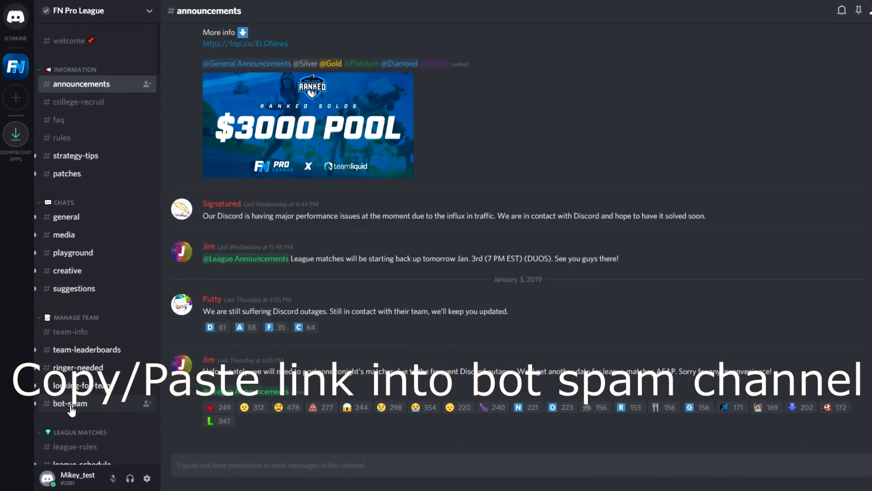
Step: Post '!link teofvo' in the bot-spam channel to link the Epic account
click(69, 402)
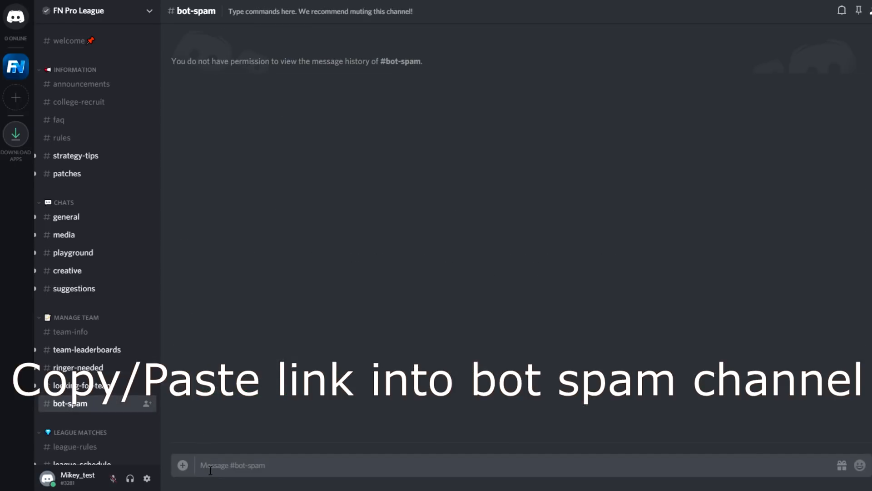
text(!link teofvo)
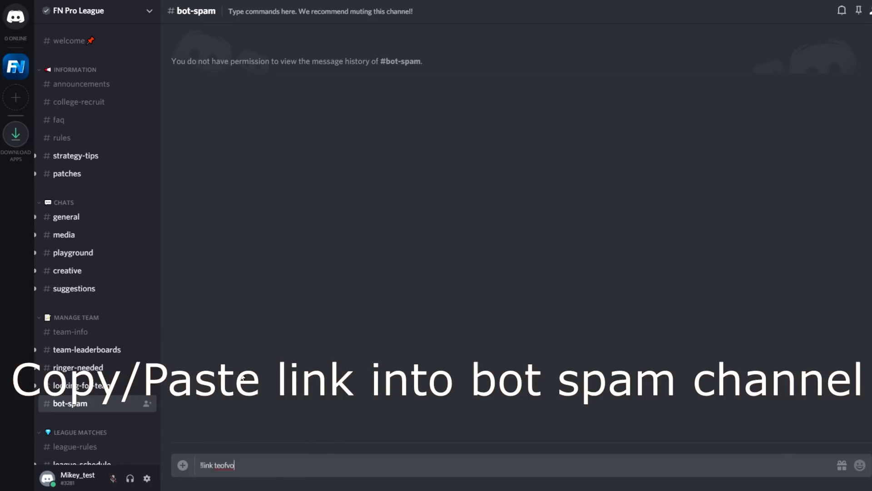
key(enter)
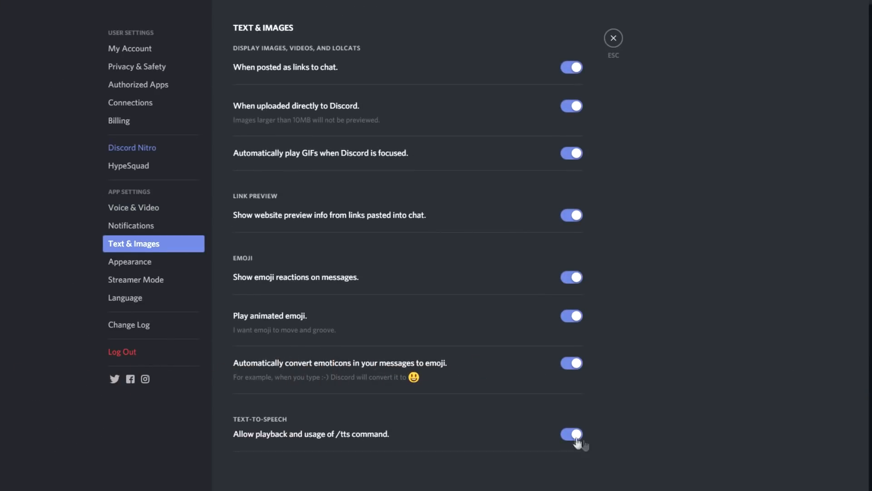
mouse_move(573, 441)
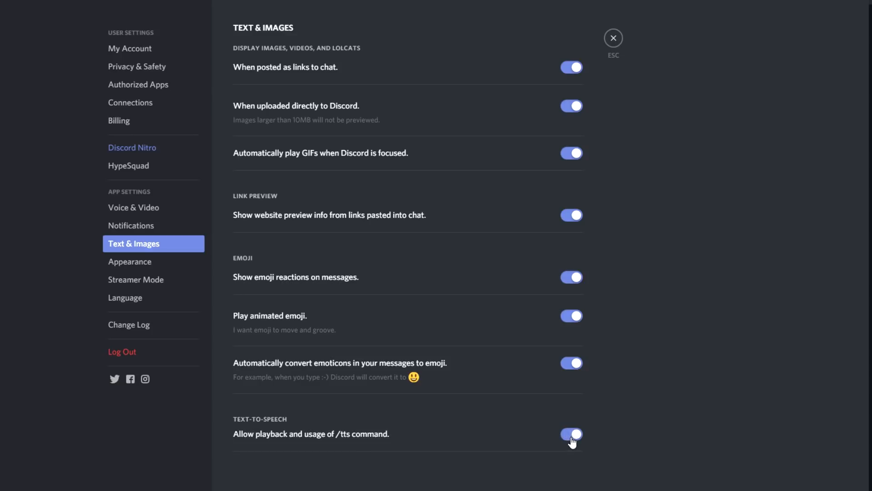
Step: Leave 'Allow playback and usage of /tts command' enabled and exit user settings
click(571, 433)
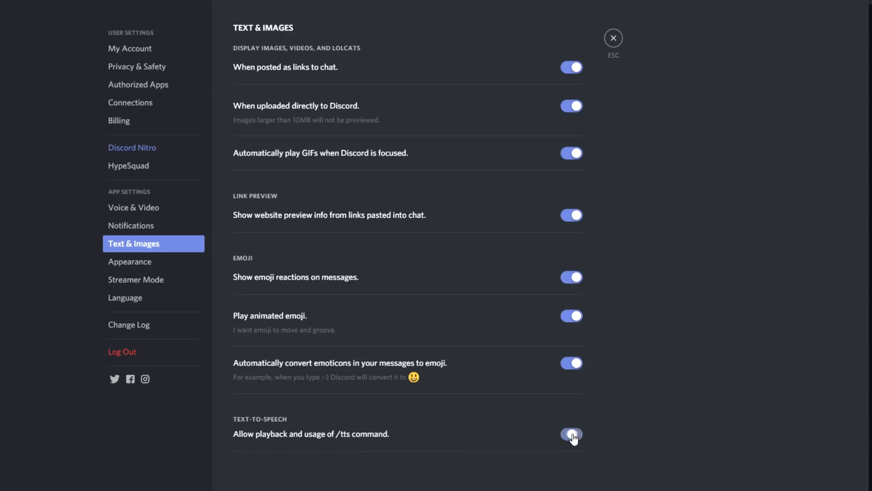
click(570, 434)
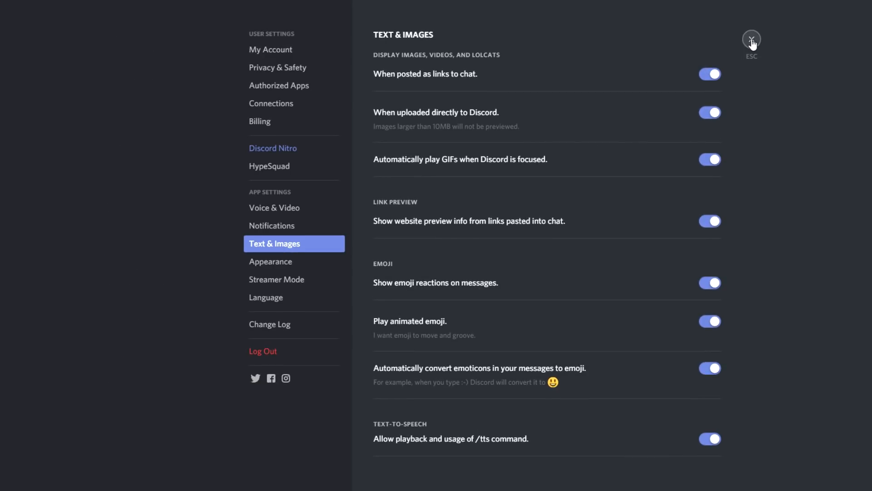
click(752, 40)
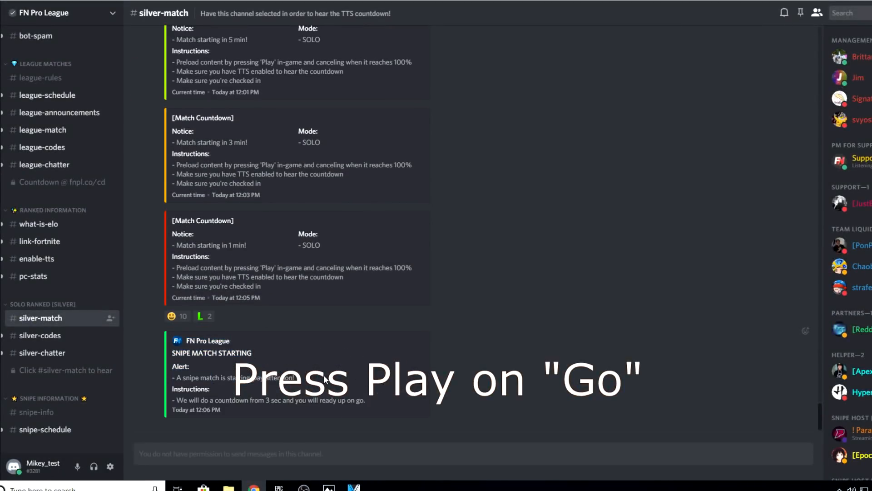
Step: Post the match code 790 in the silver-codes channel
click(204, 316)
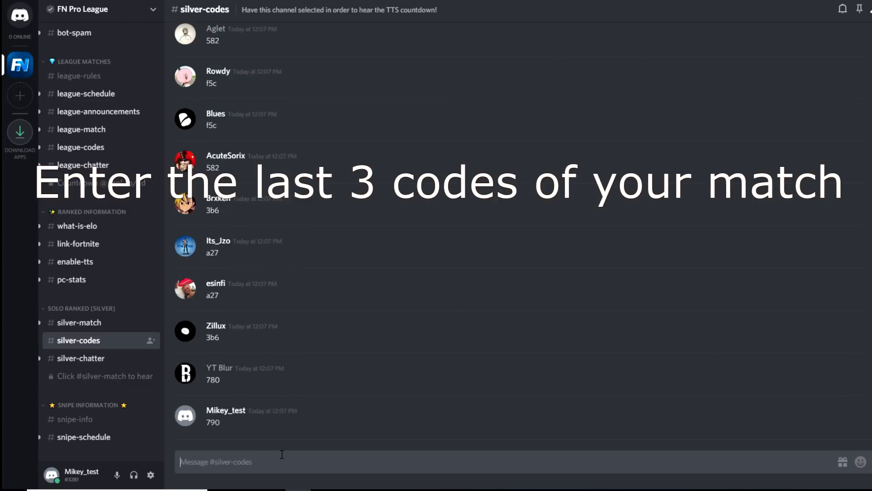
Step: Check the silver-match server list for code 790 under single servers
scroll(down, 3)
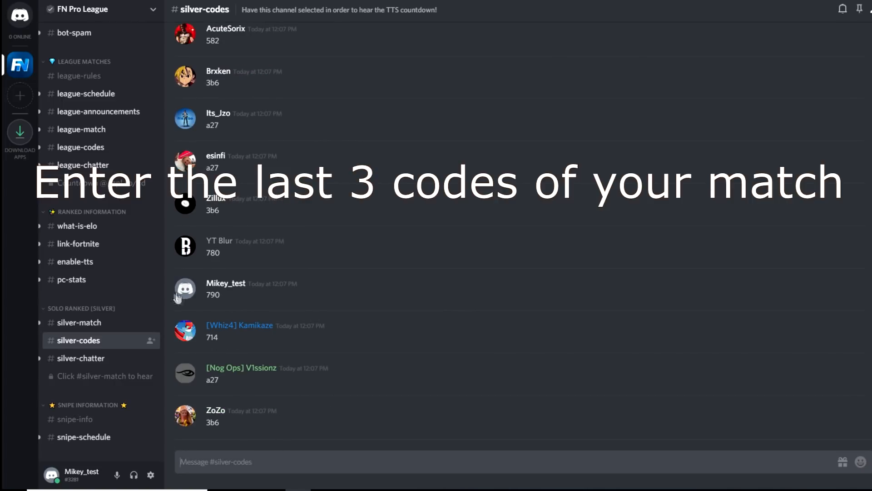
click(79, 322)
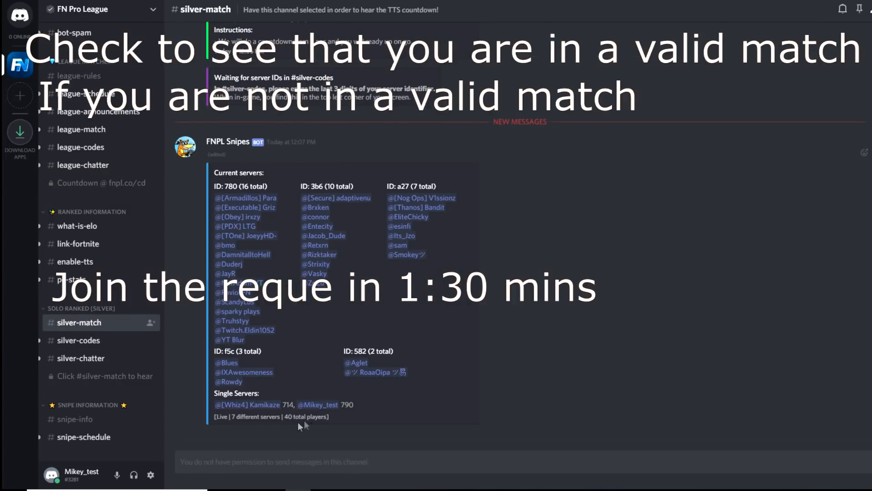